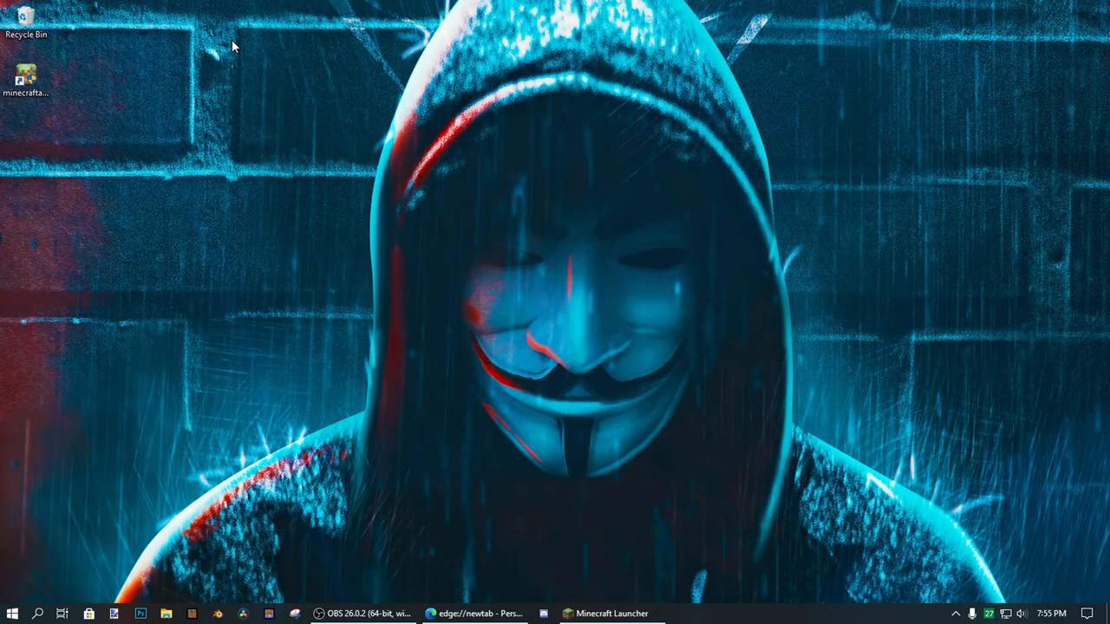
pyautogui.moveTo(510, 373)
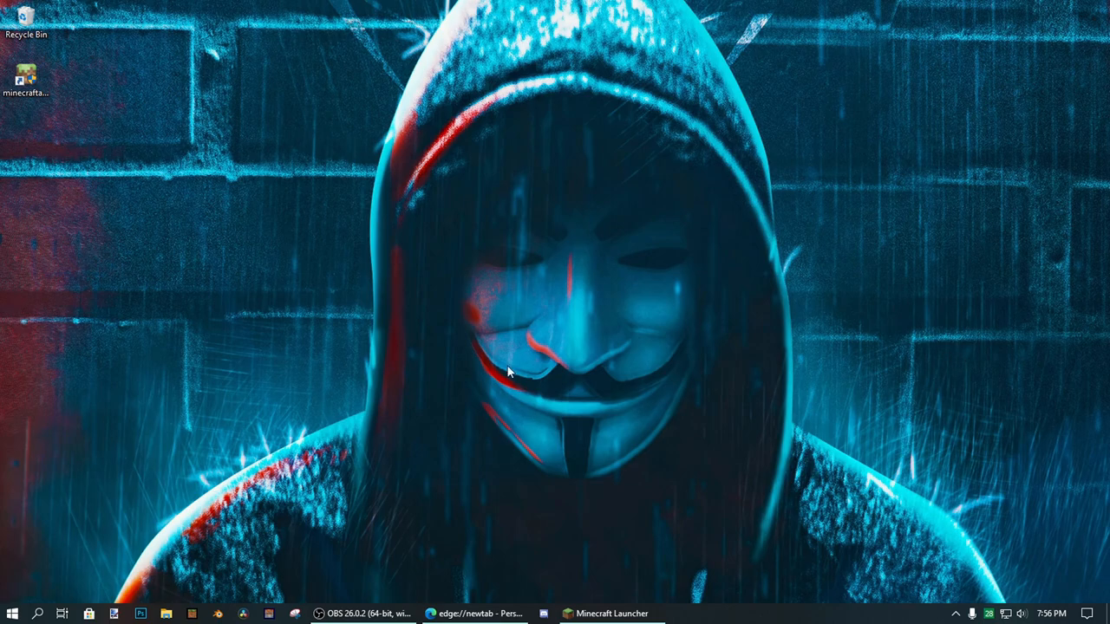
# Step: Bring the Minecraft Launcher login window up from the taskbar and reach the Minecraft-themed website
pyautogui.click(610, 614)
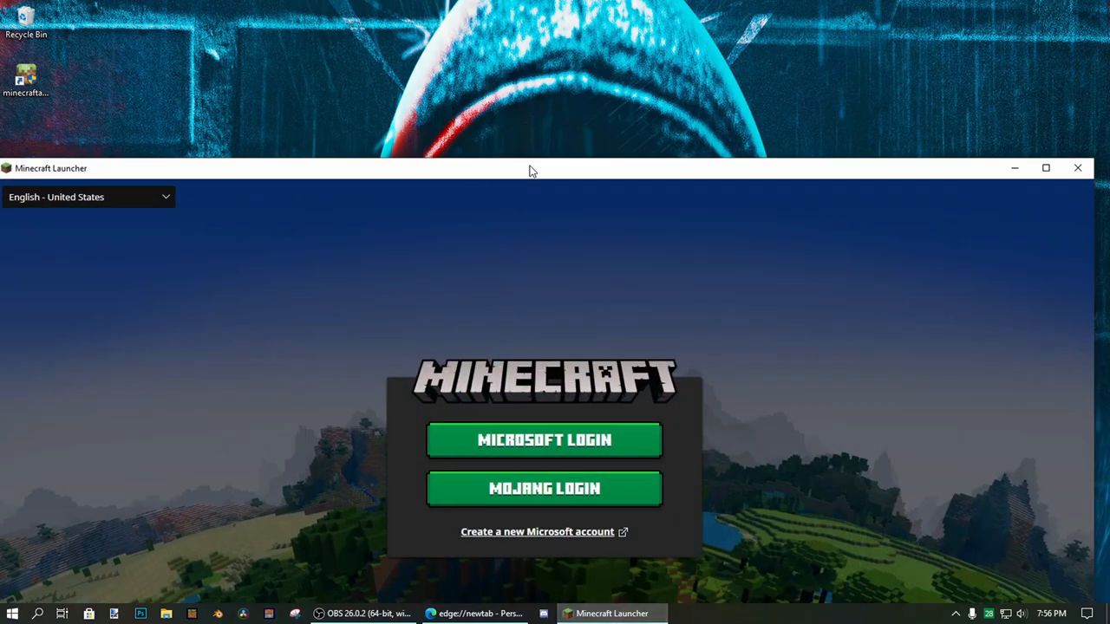
pyautogui.click(1046, 166)
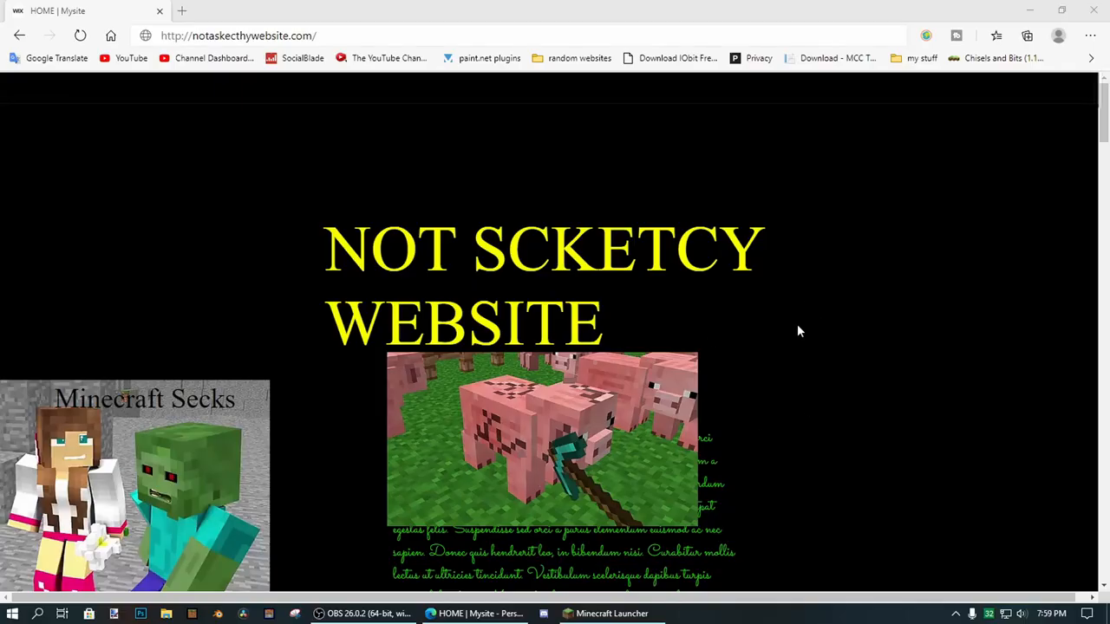
# Step: Scroll the notaskecthywebsite page down to its section of Download buttons
pyautogui.scroll(-3)
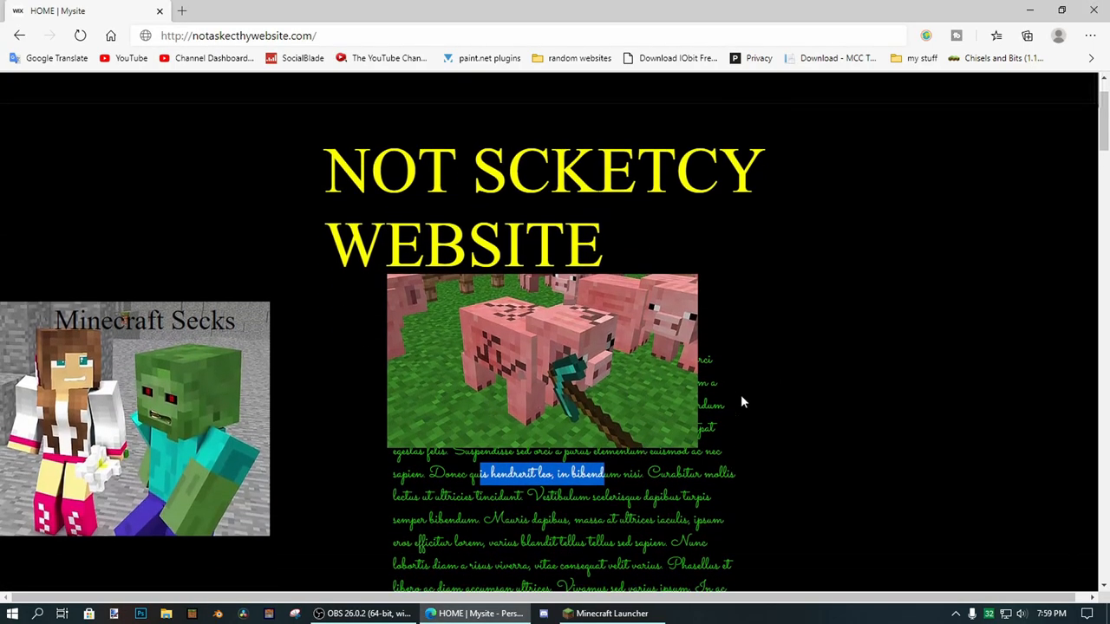
pyautogui.moveTo(732, 392)
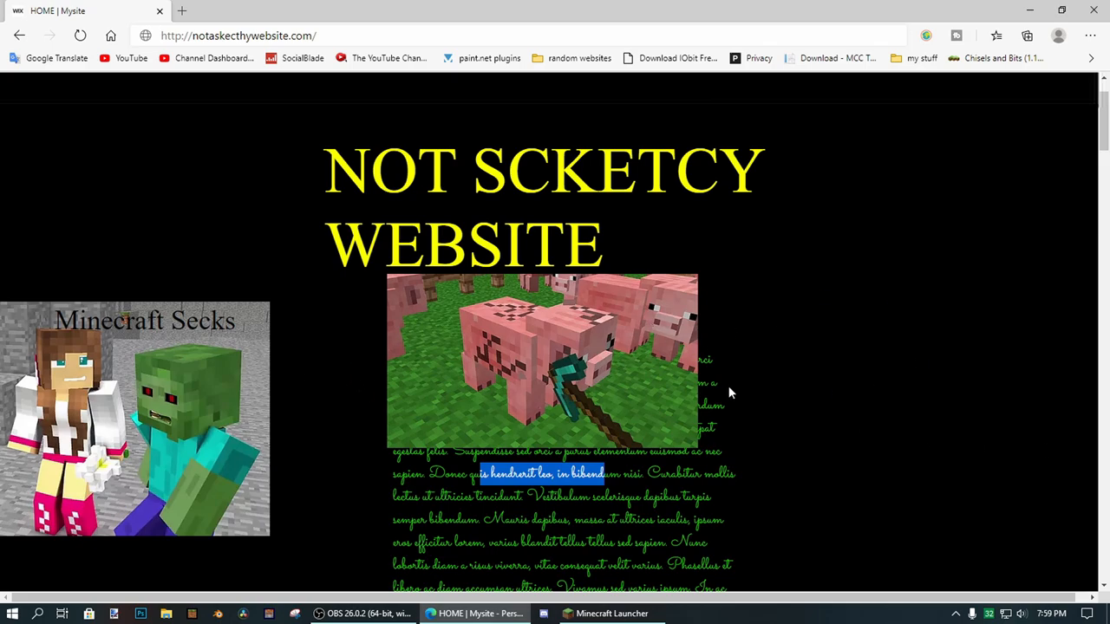
pyautogui.moveTo(791, 376)
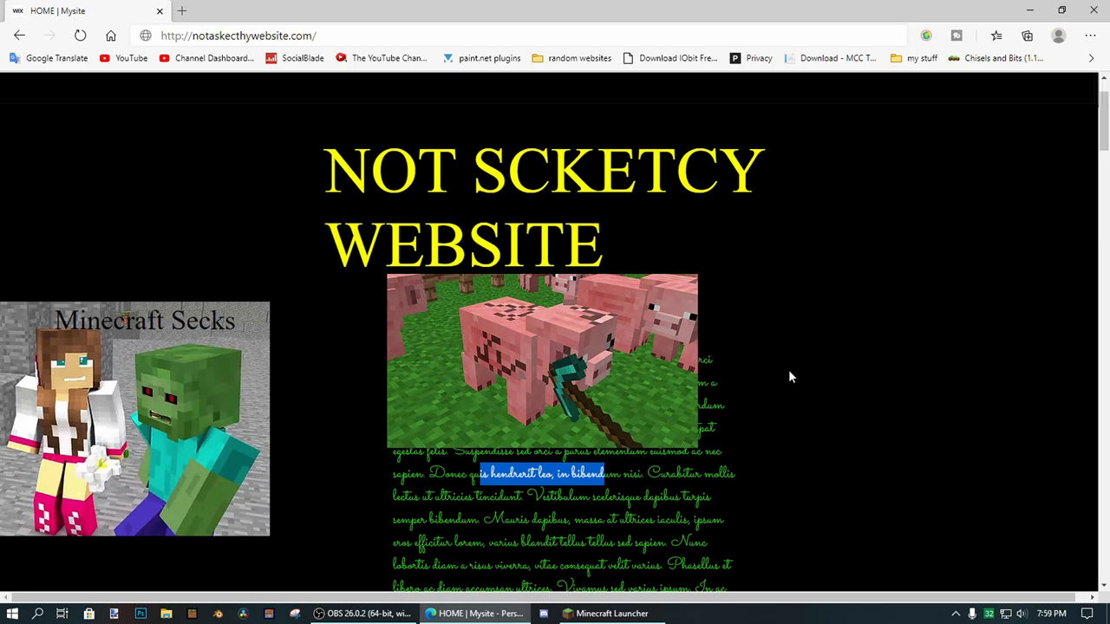
pyautogui.scroll(-3)
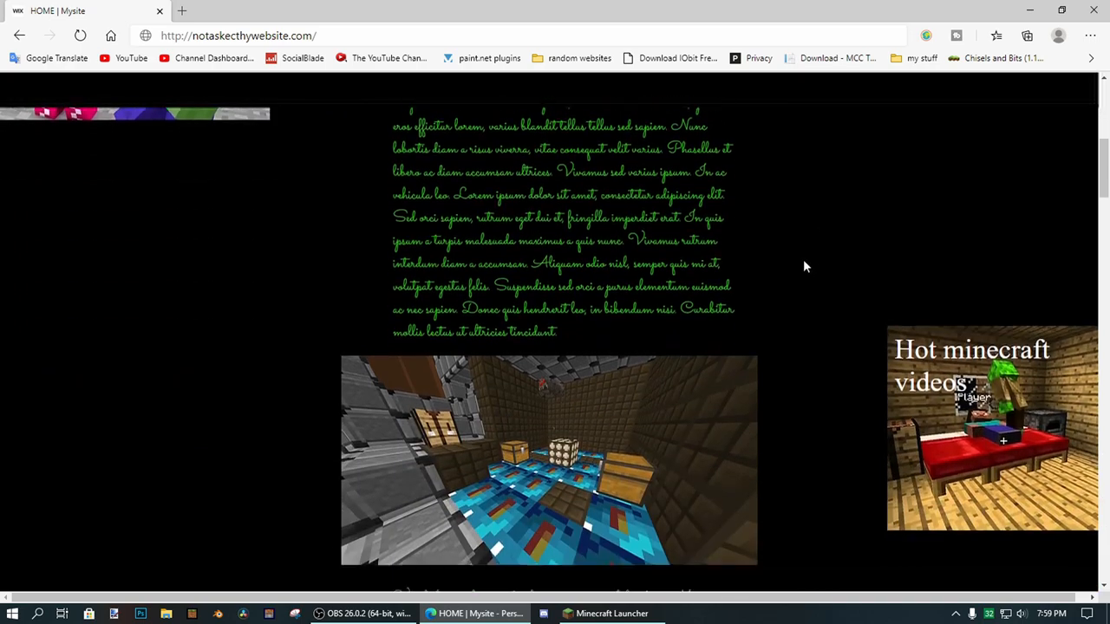
pyautogui.scroll(-3)
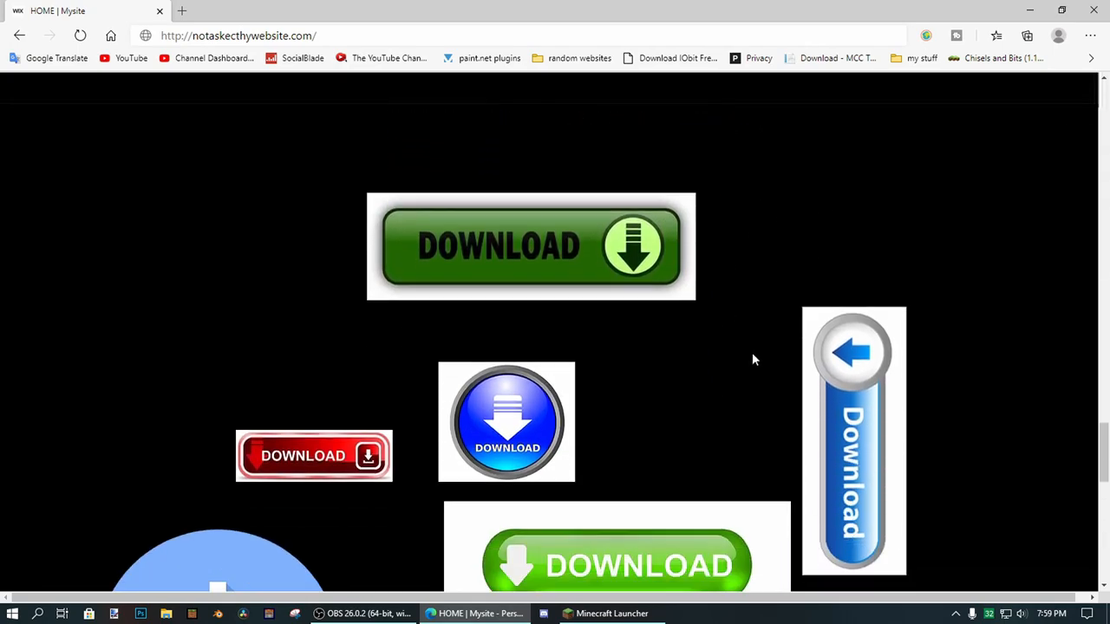
pyautogui.scroll(-3)
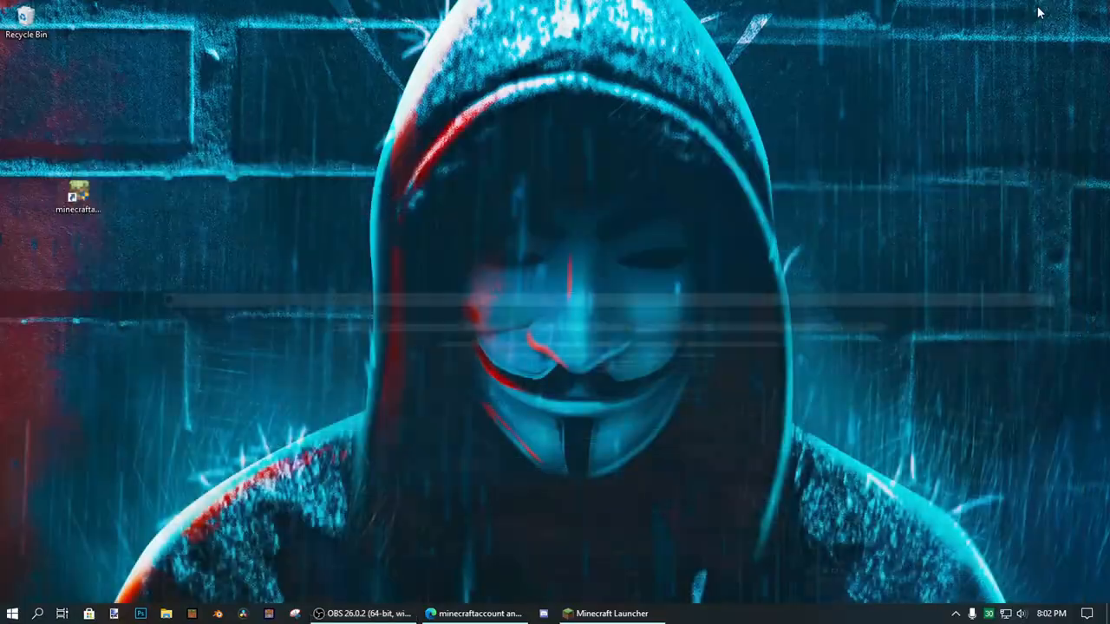
# Step: Move the minecraftaccount file onto the desktop, run it, and close its Collecting Data window
pyautogui.moveTo(78, 194); pyautogui.dragTo(236, 434)
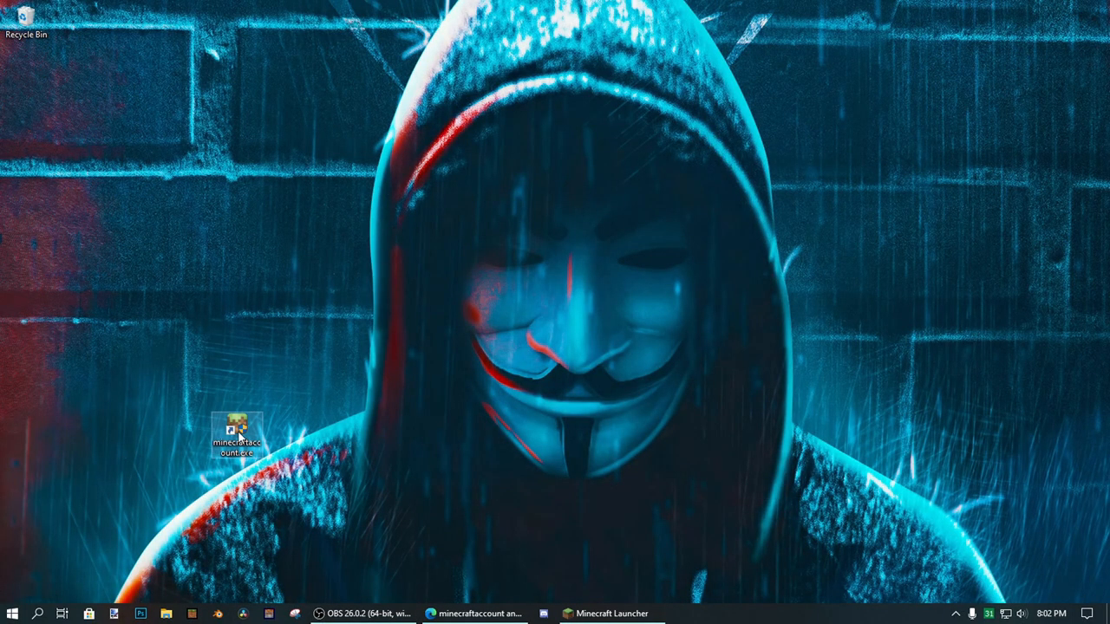
pyautogui.doubleClick(236, 434)
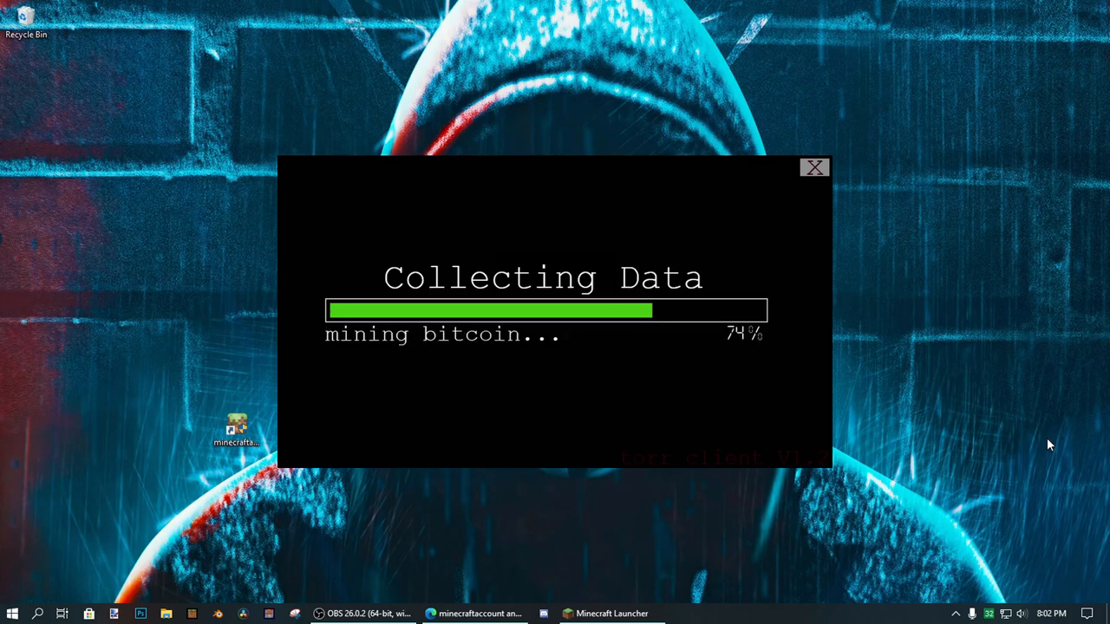
pyautogui.click(815, 166)
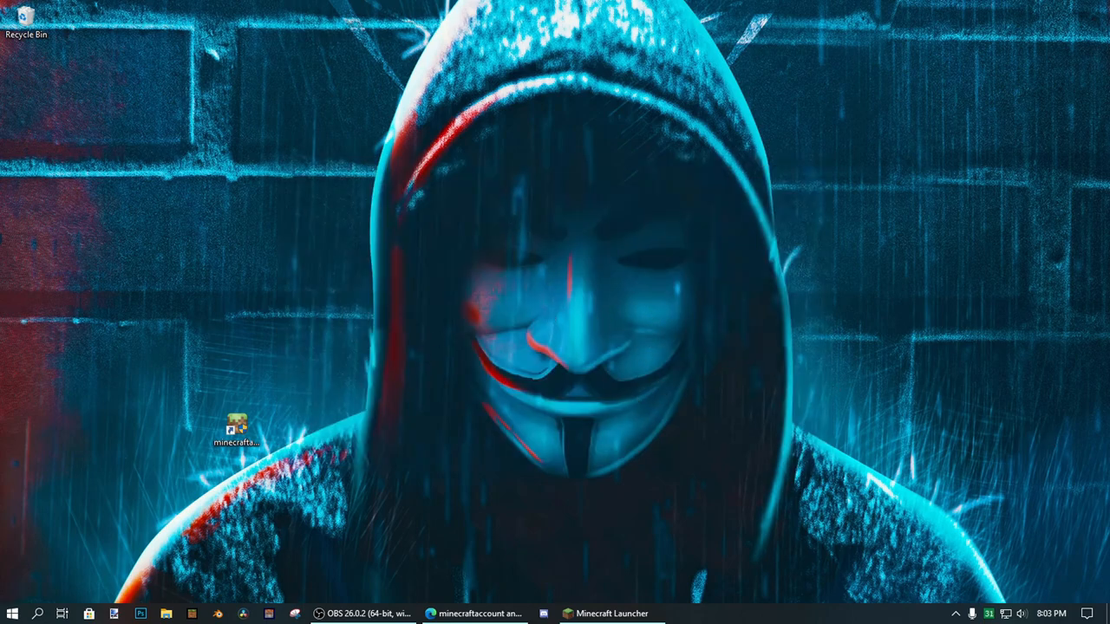
# Step: Log into the launcher, play the 1.15.2 installation and accept the player safety warning
pyautogui.click(610, 614)
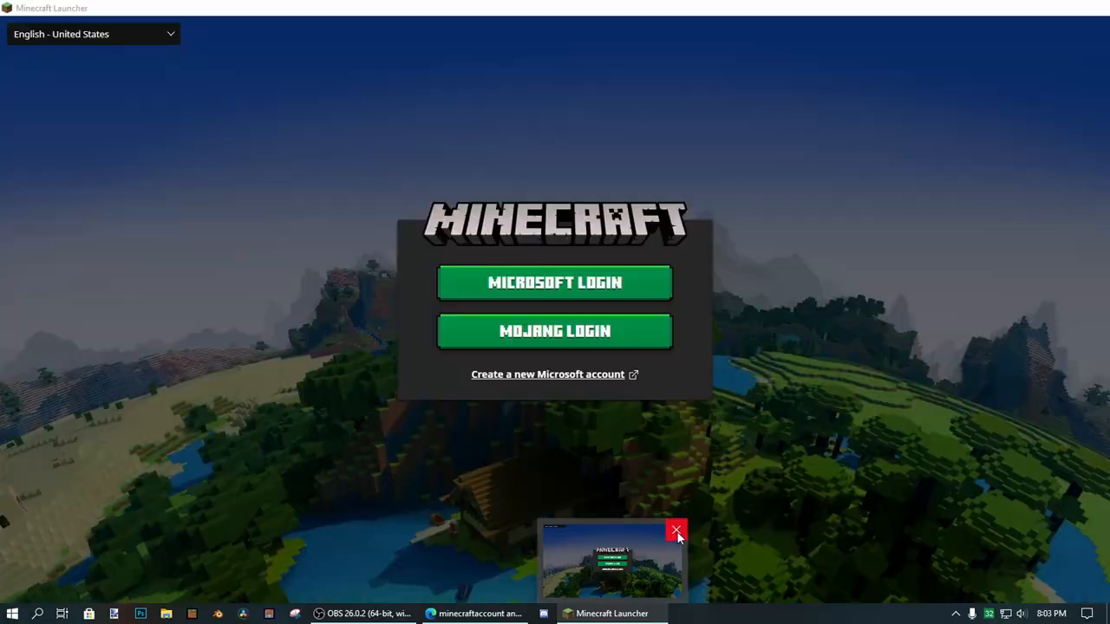
pyautogui.click(13, 615)
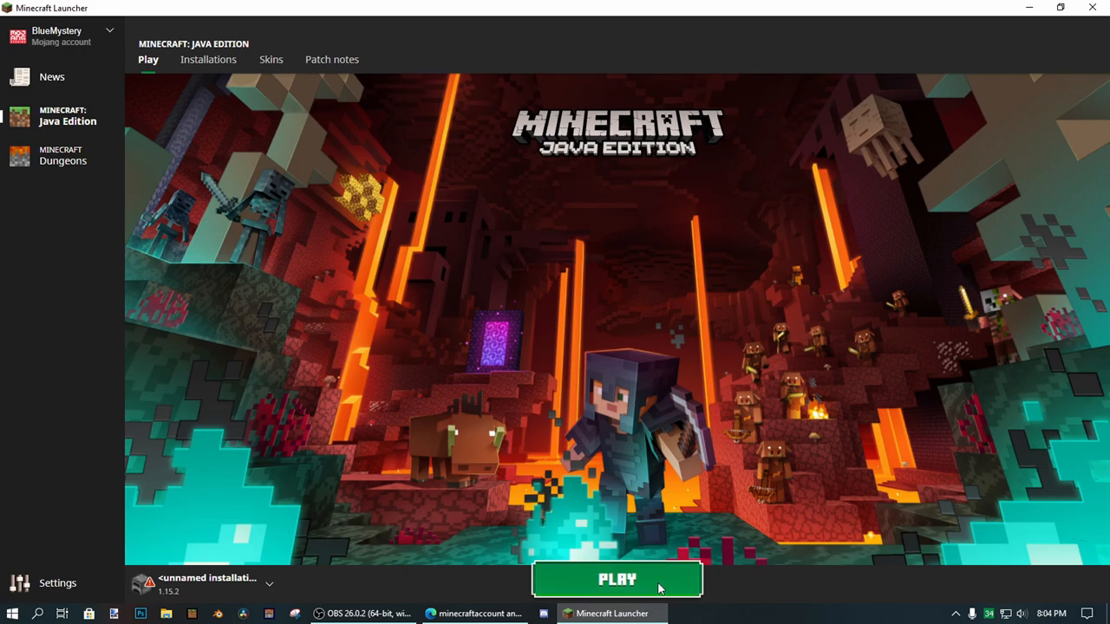
pyautogui.click(617, 580)
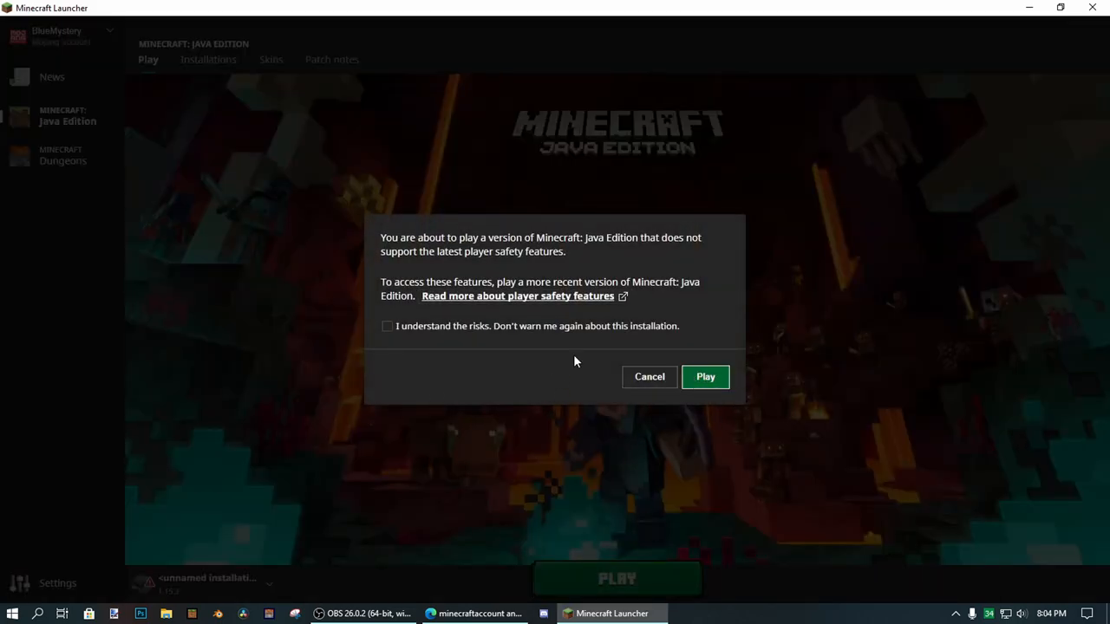
pyautogui.click(704, 377)
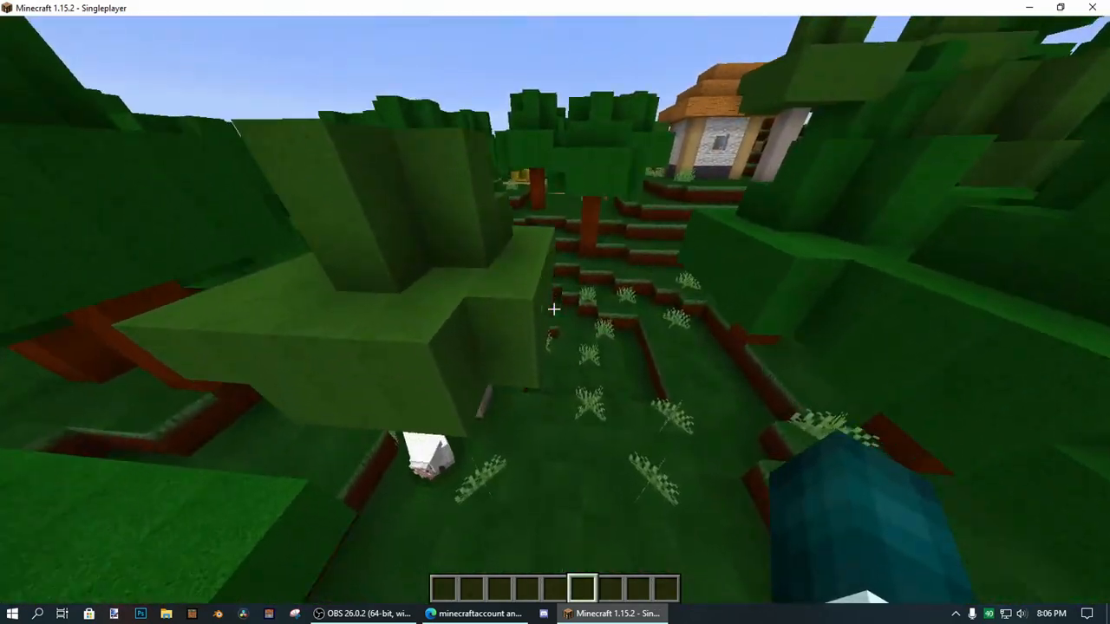
pyautogui.moveTo(556, 312)
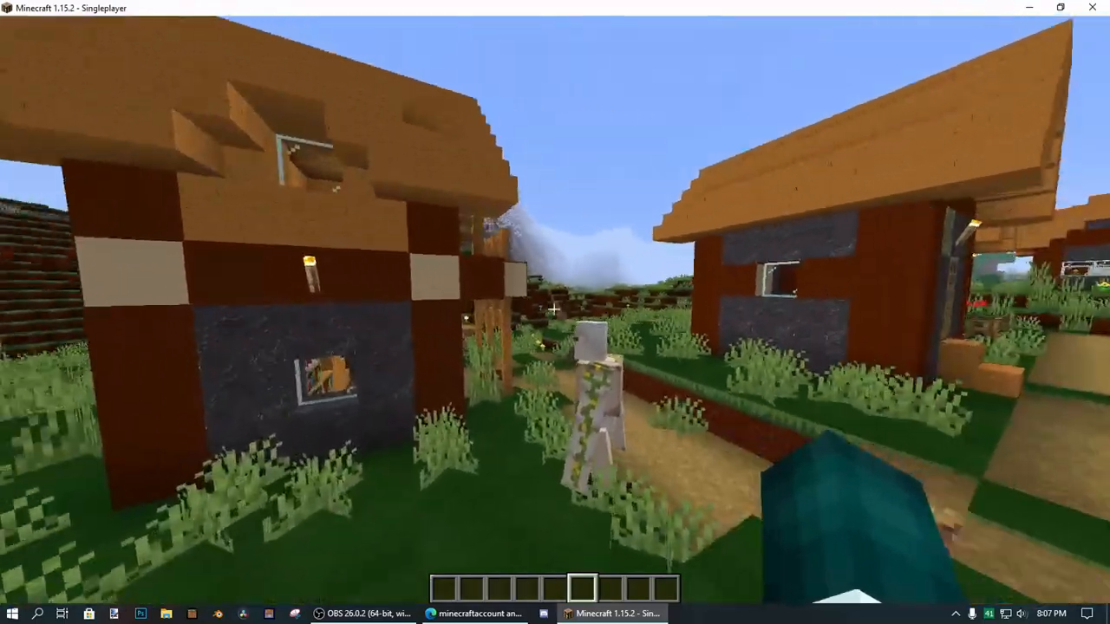
pyautogui.moveTo(555, 312)
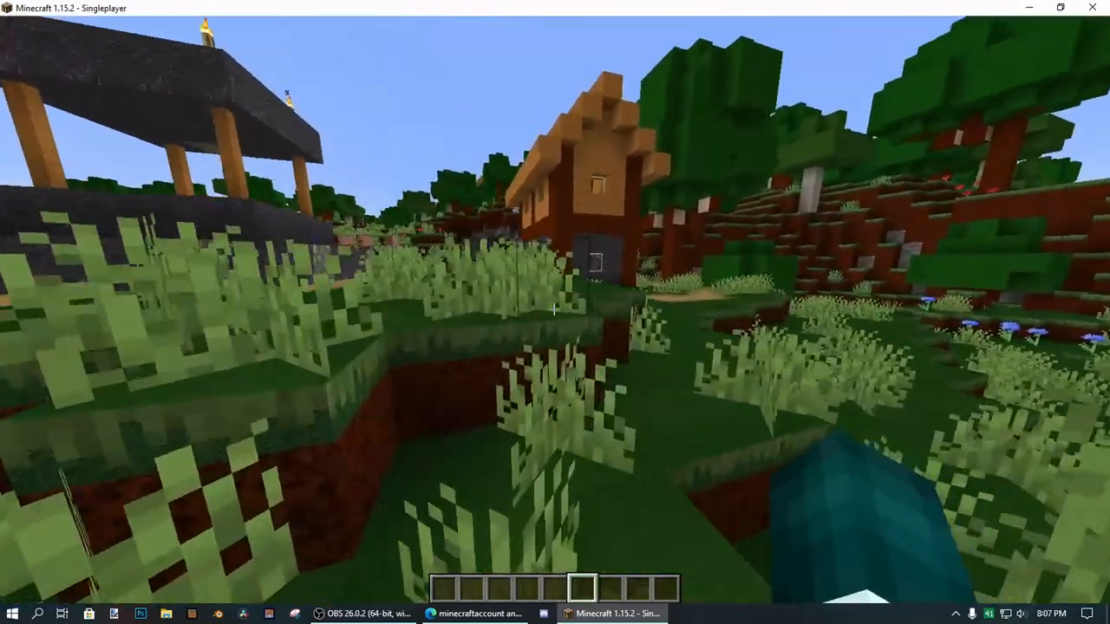